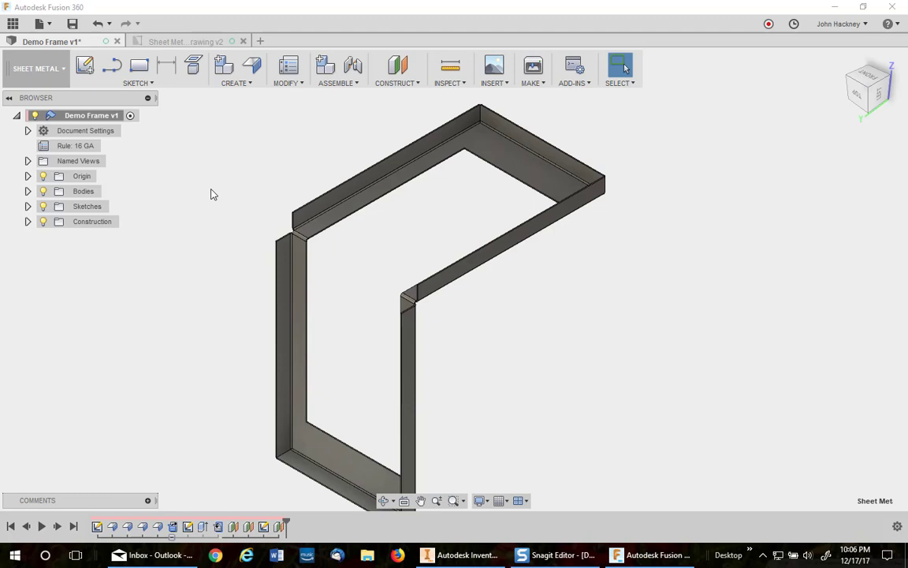
mouse_move(224, 191)
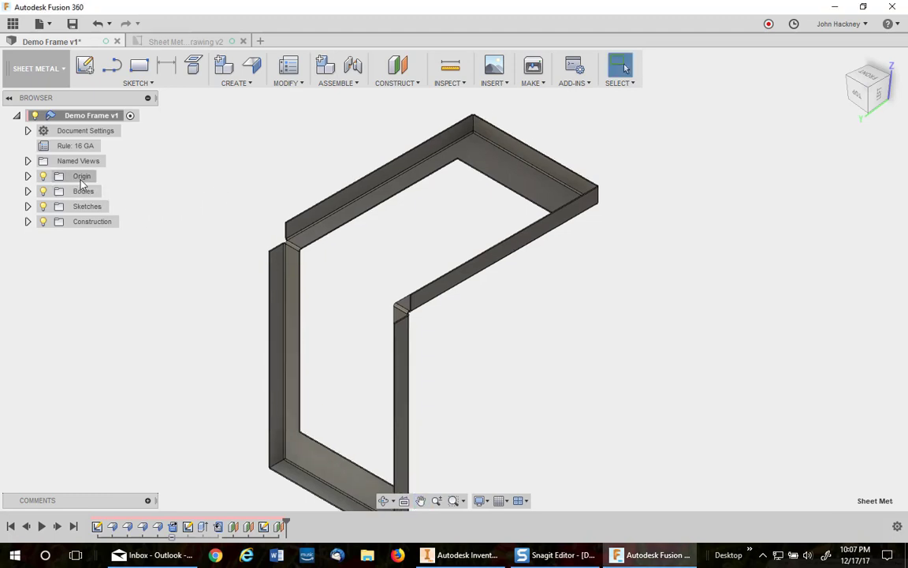
- Select Body1 under Bodies and switch to the Sheet Metal Frame v2 drawing
left_click(85, 191)
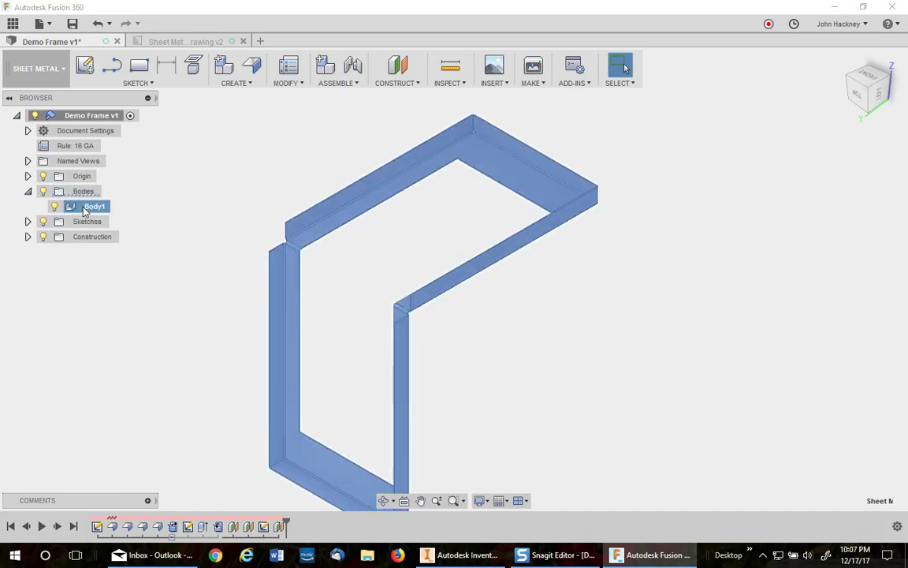
left_click(203, 208)
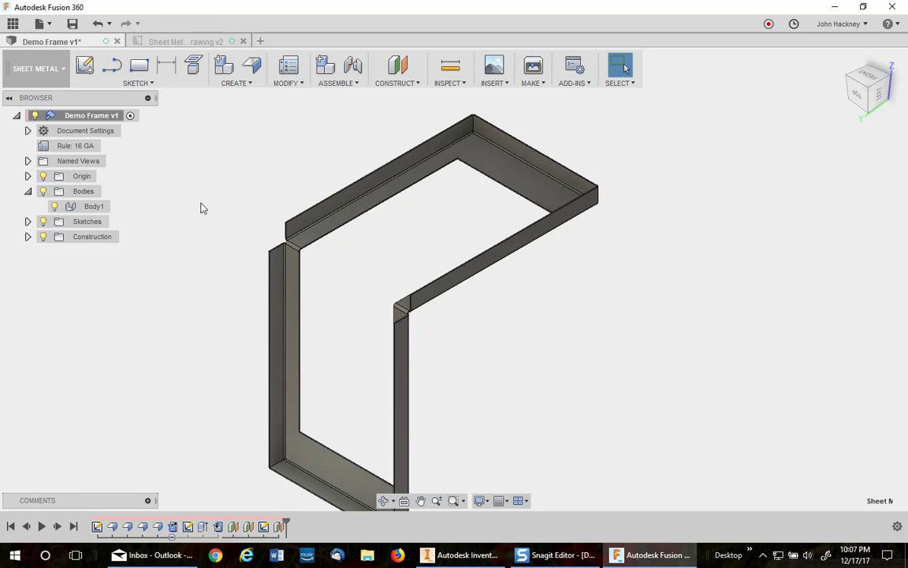
left_click(94, 204)
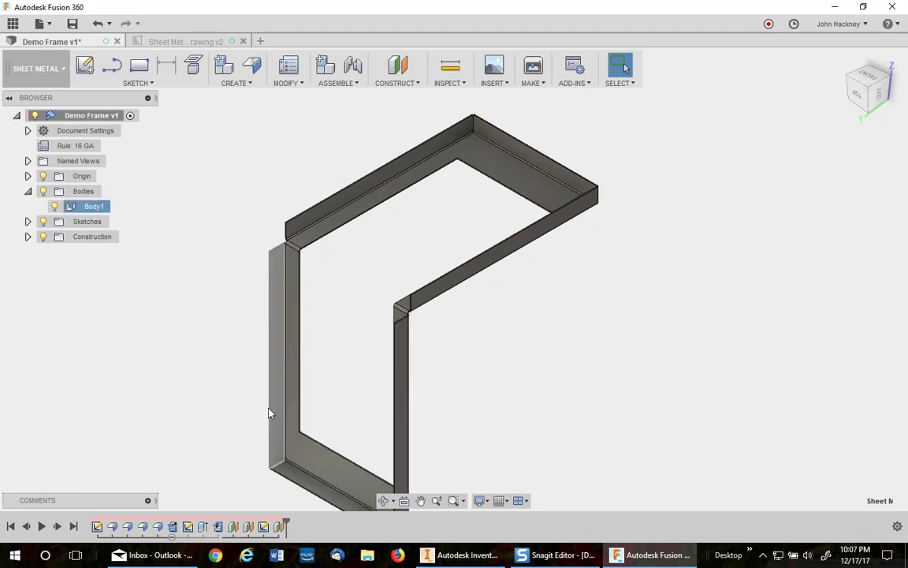
left_click(186, 41)
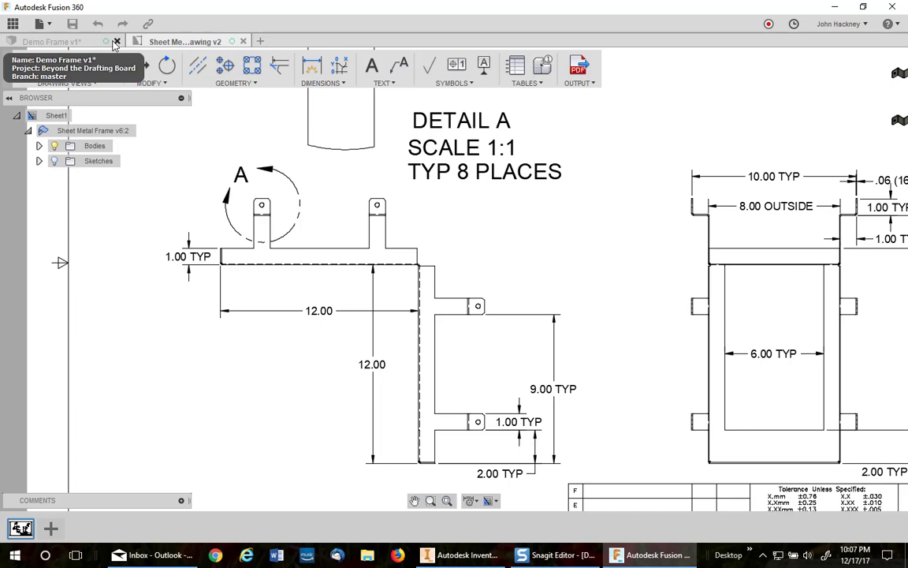
- Switch back to the Demo Frame v1 design document
left_click(51, 41)
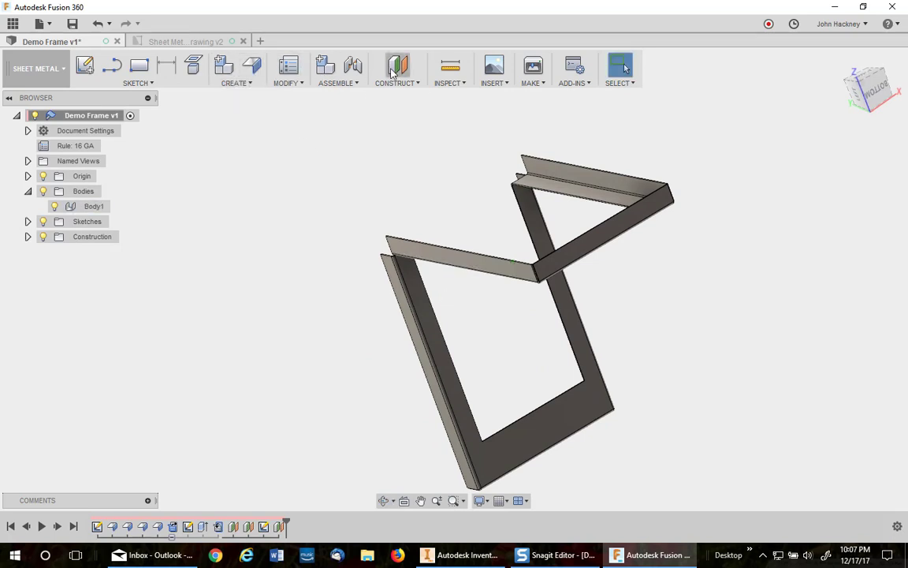
- Create an offset plane -2.500 in from the end flange face of the frame
left_click(397, 66)
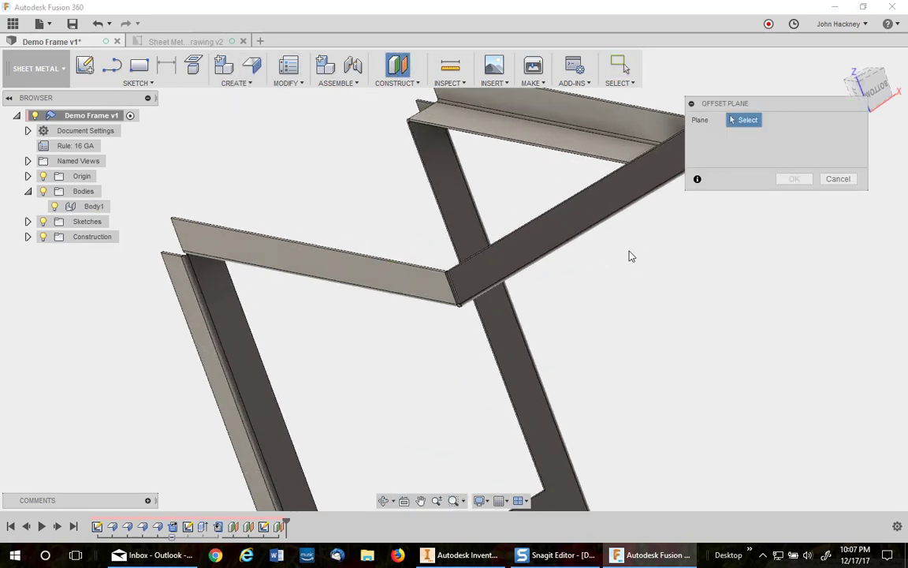
left_click(544, 221)
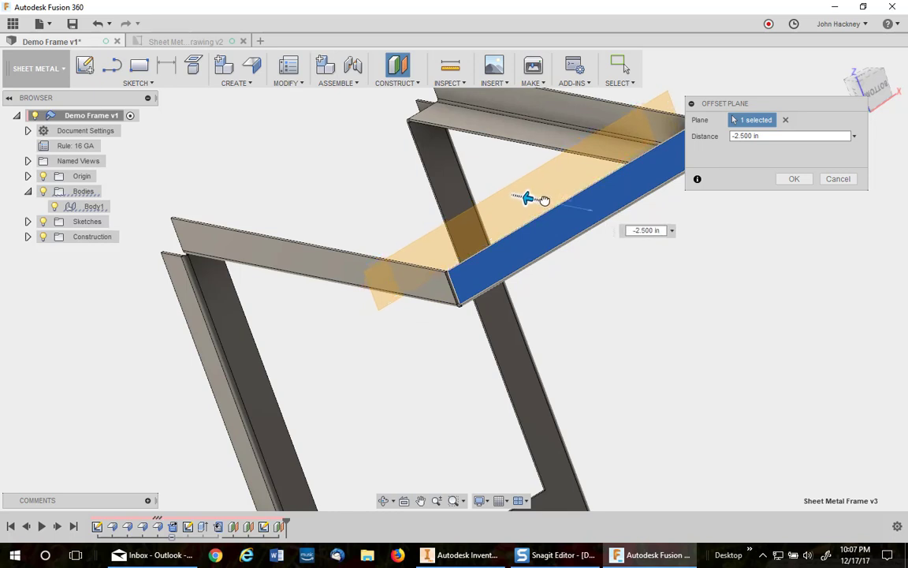
left_click_drag(530, 199, 544, 205)
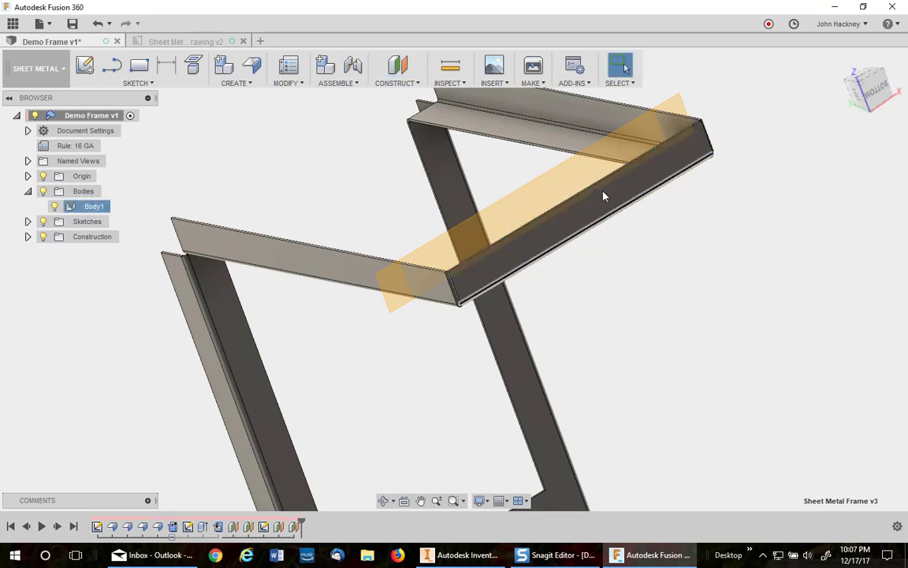
right_click(602, 196)
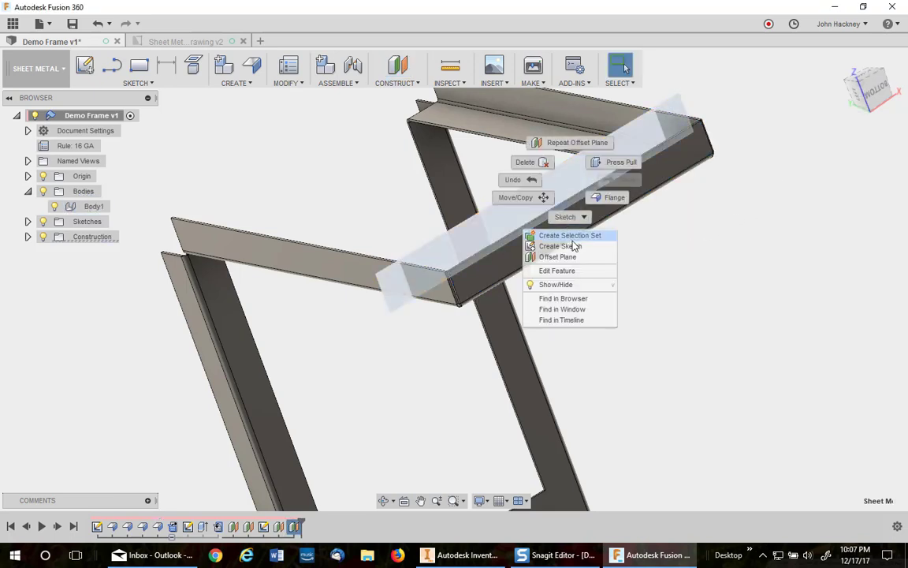
- Sketch on the offset plane a 2 in tab line rising from the frame edge
left_click(558, 246)
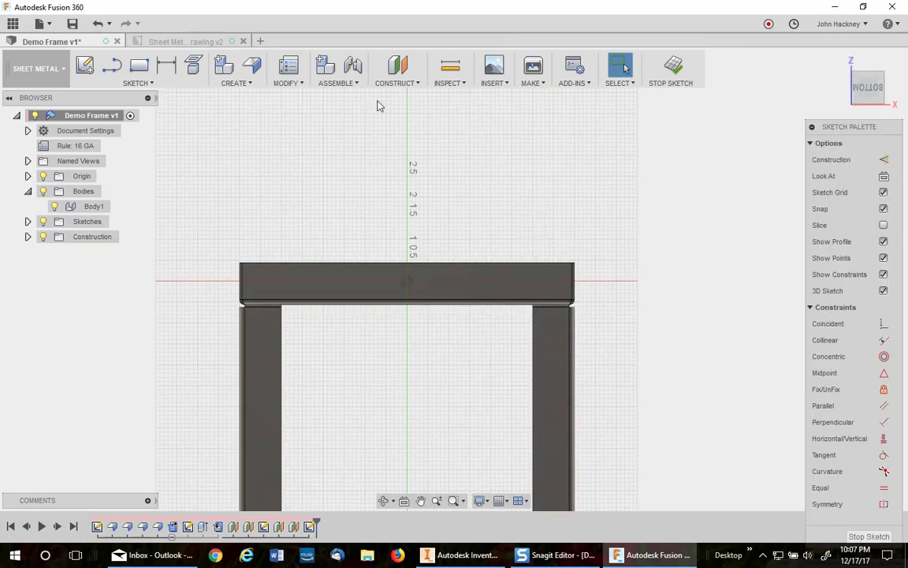
left_click(112, 65)
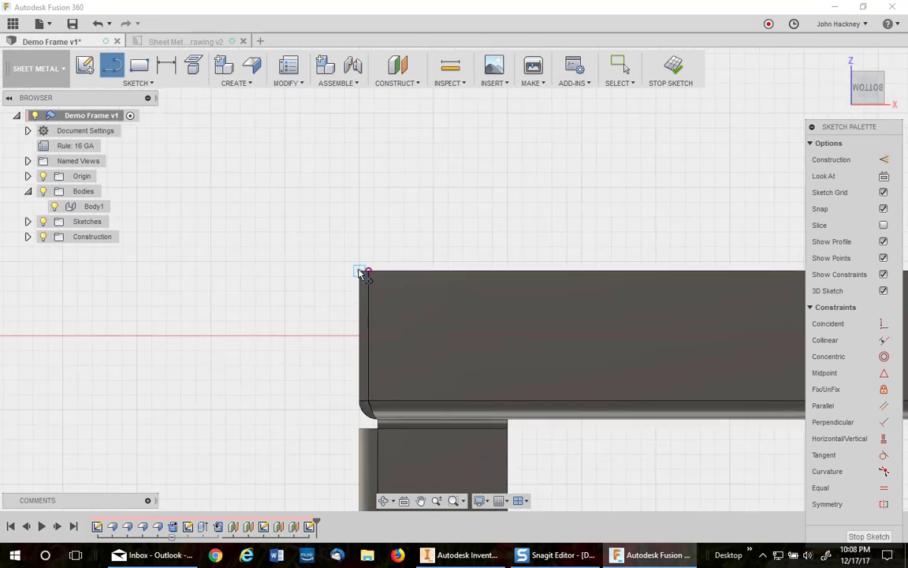
left_click_drag(369, 271, 361, 142)
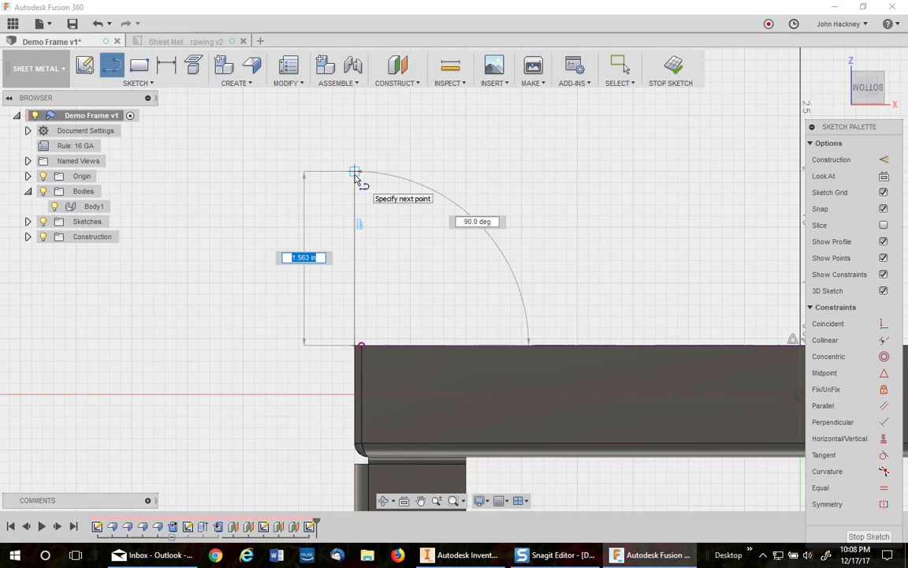
type("2")
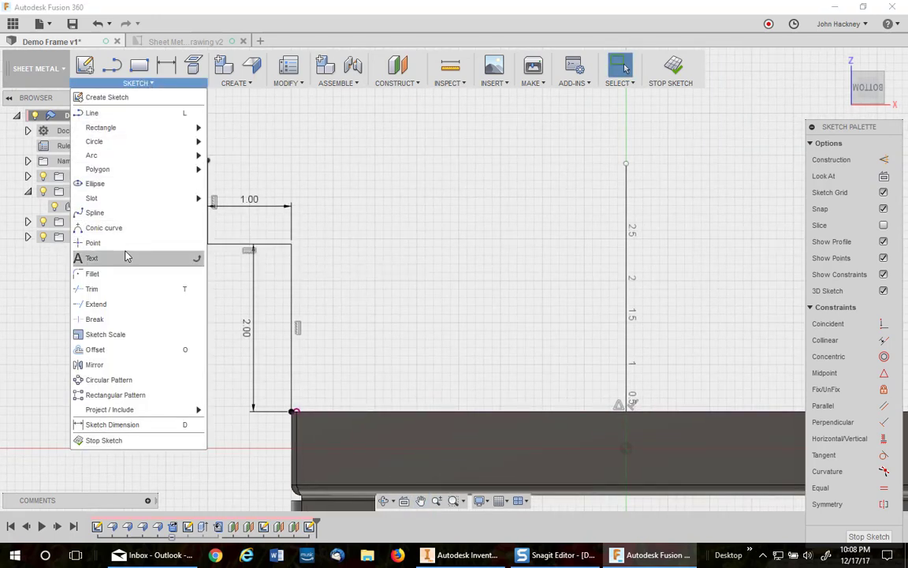
mouse_move(95, 364)
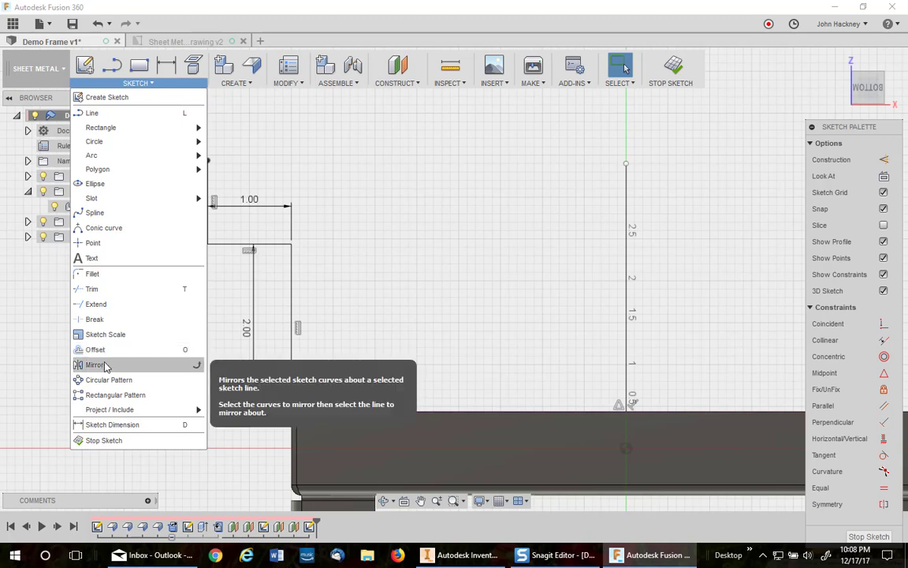
- Mirror the two tab lines about the sketch's vertical centreline
left_click(94, 364)
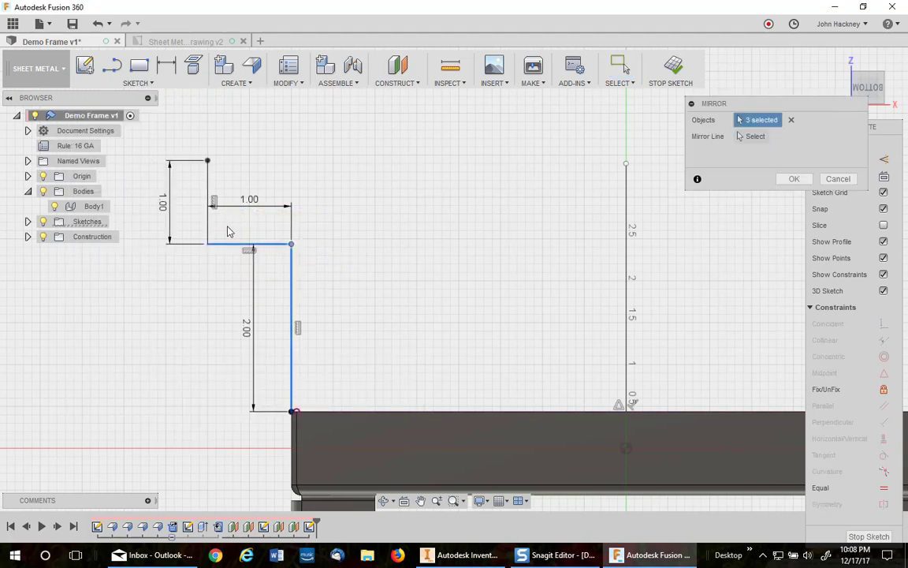
left_click(208, 202)
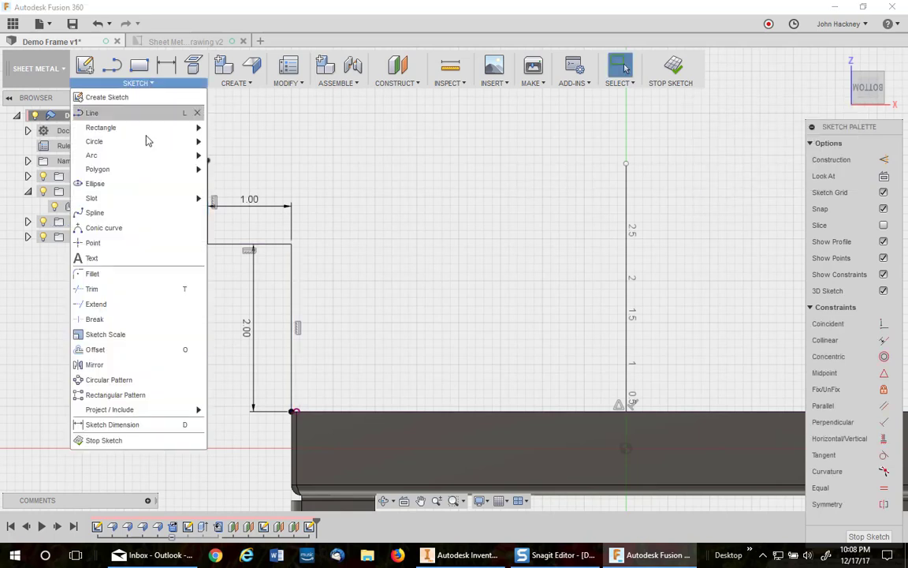
left_click(95, 365)
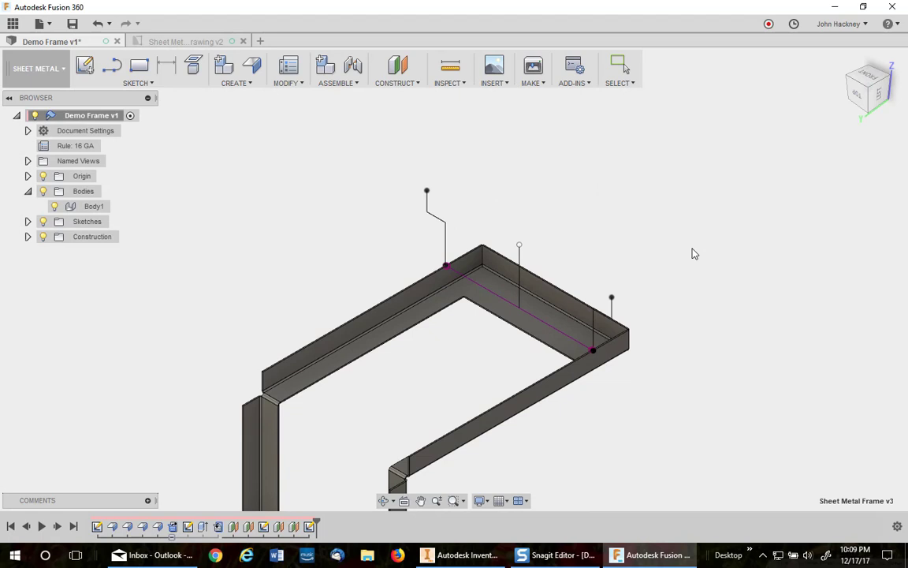
- Stop the sketch, leaving the mirrored tab lines standing on the frame end
left_click(435, 274)
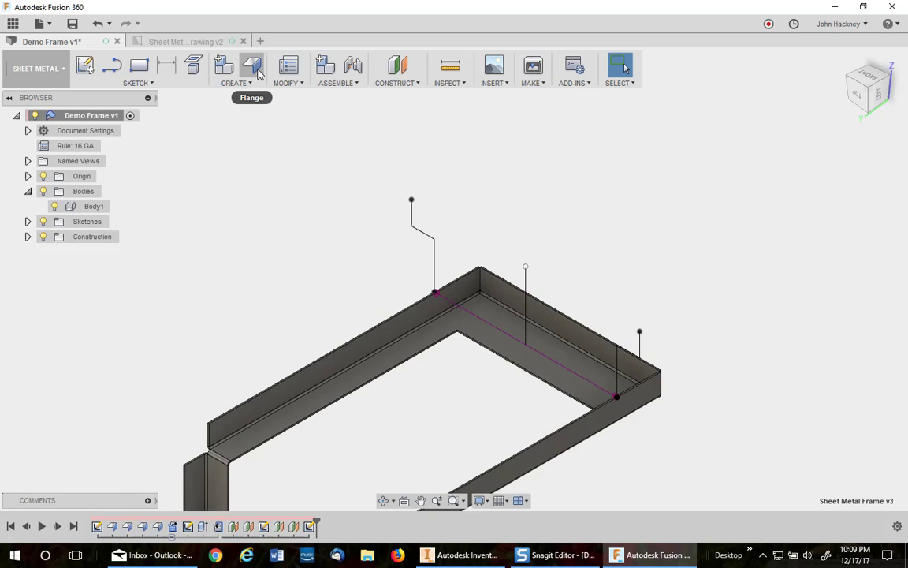
- Flange the tab profile with Thickness Side 2 and a Two Offset extent
left_click(252, 66)
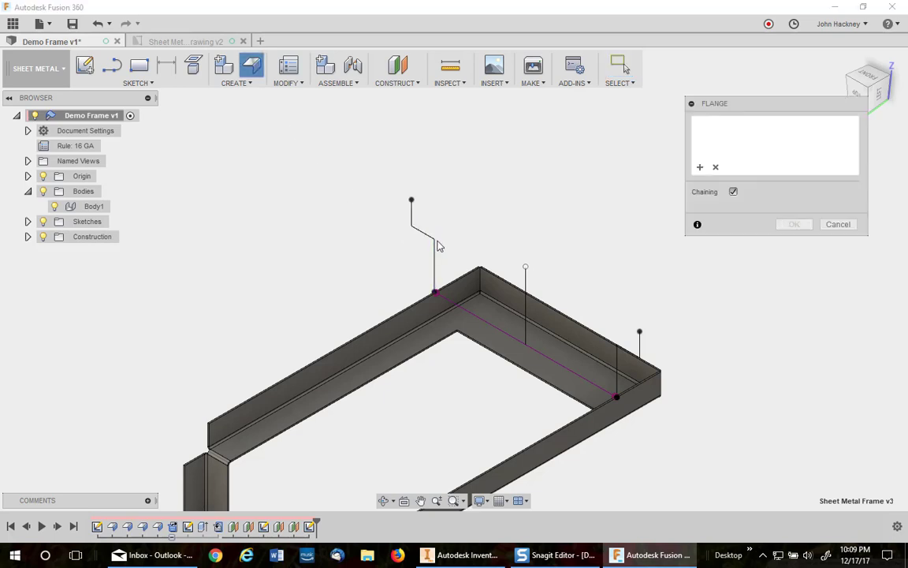
left_click(434, 236)
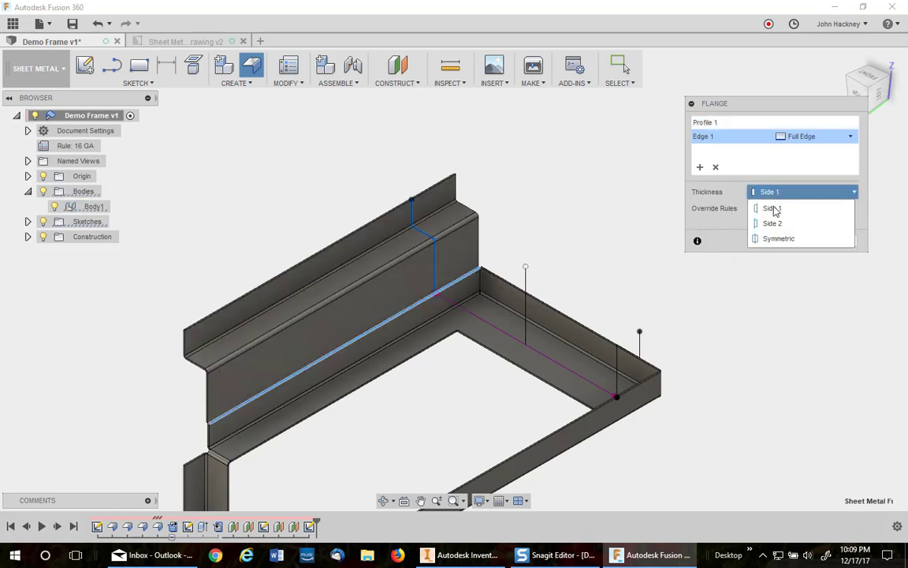
left_click(773, 224)
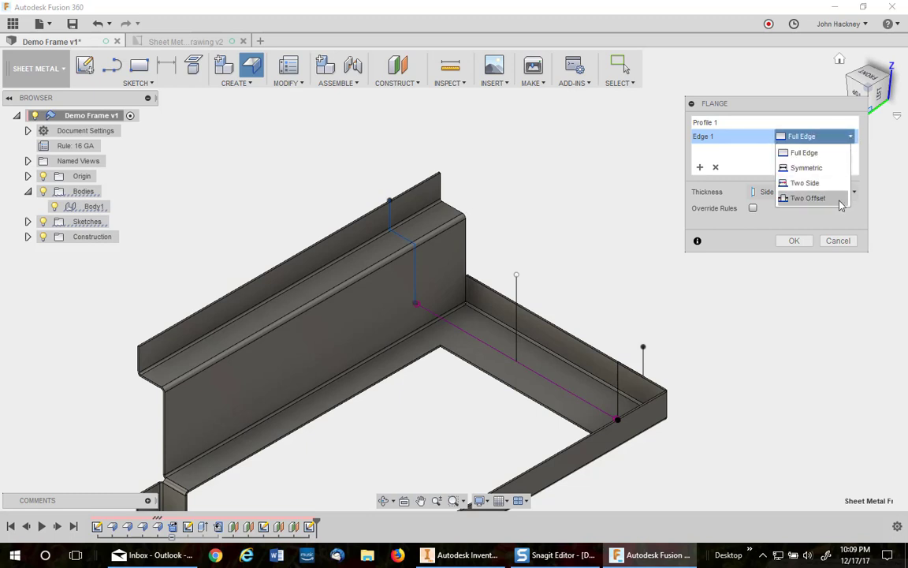
left_click(807, 198)
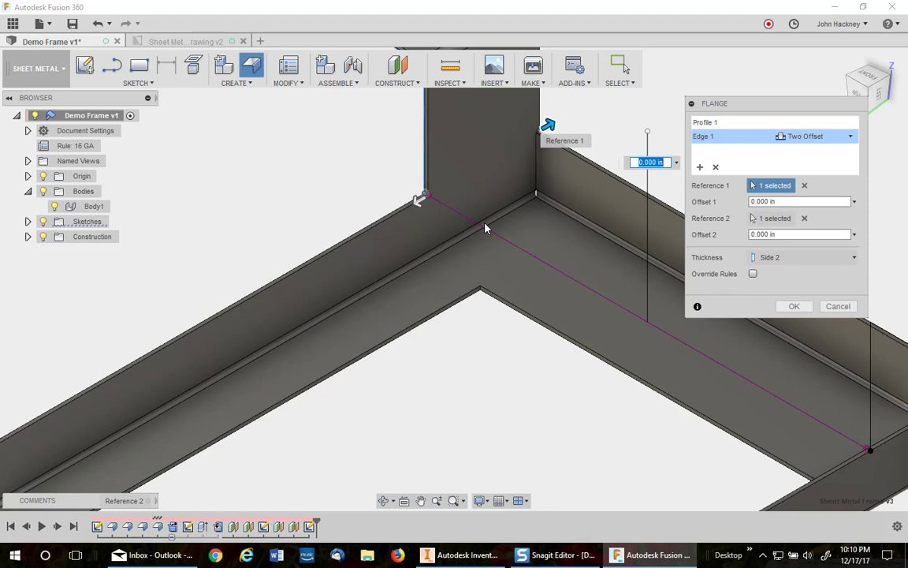
mouse_move(485, 230)
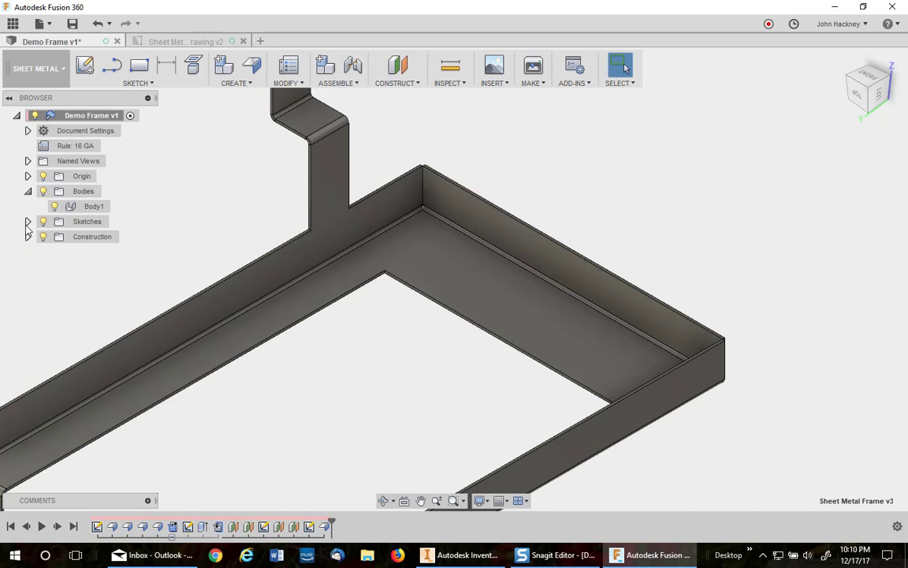
- Show Sketch4 again and start a second flange
left_click(29, 221)
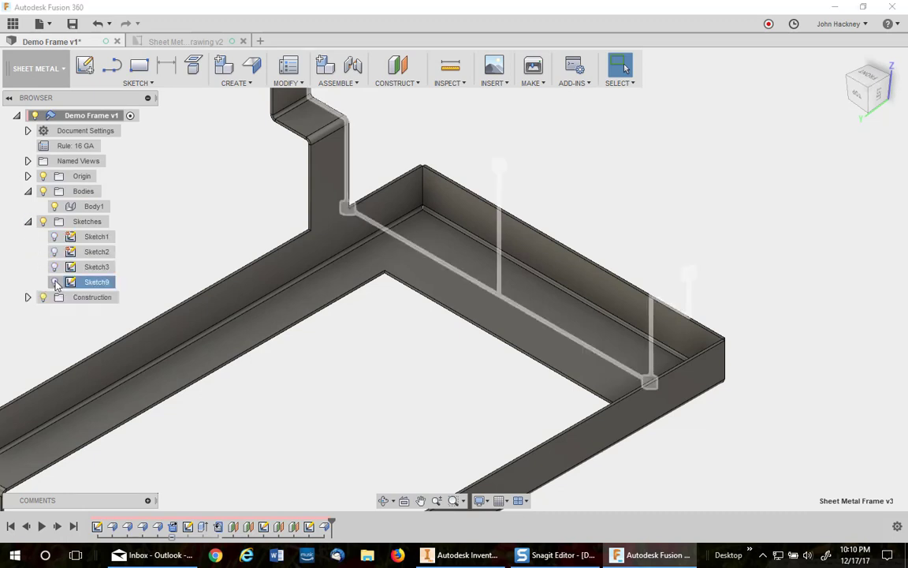
left_click(54, 281)
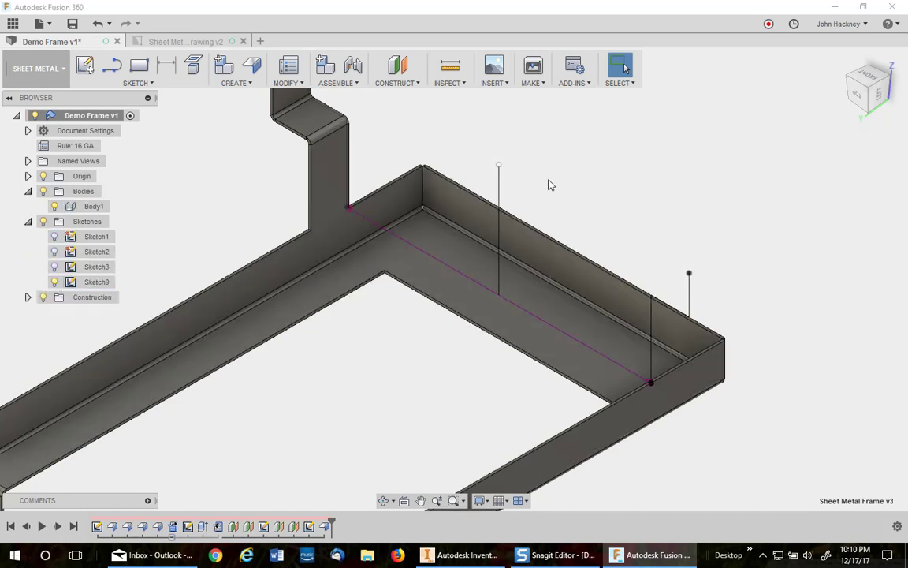
left_click(250, 67)
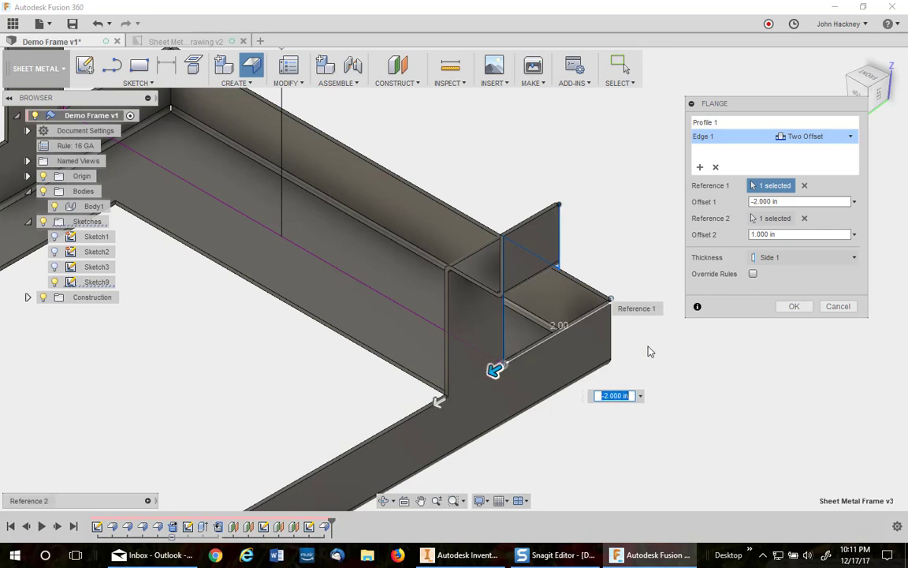
- Finish the second tab flange with -2.500 in and 1.000 in offsets, Thickness Side 1
left_click(793, 306)
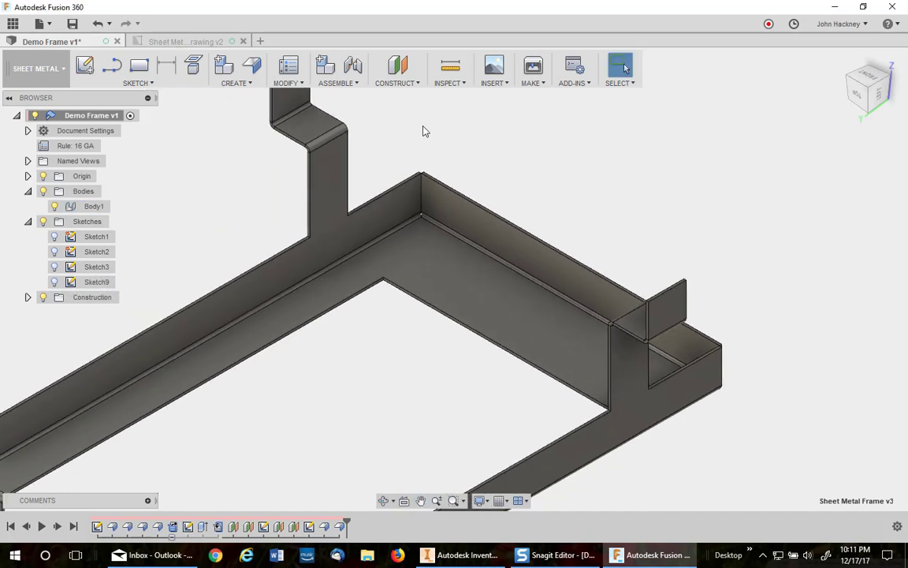
mouse_move(451, 66)
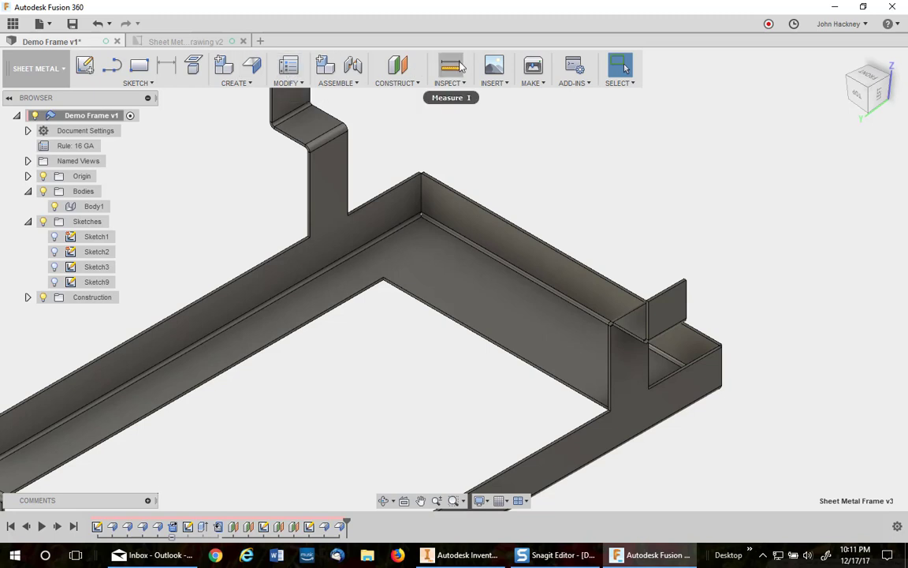
left_click(451, 66)
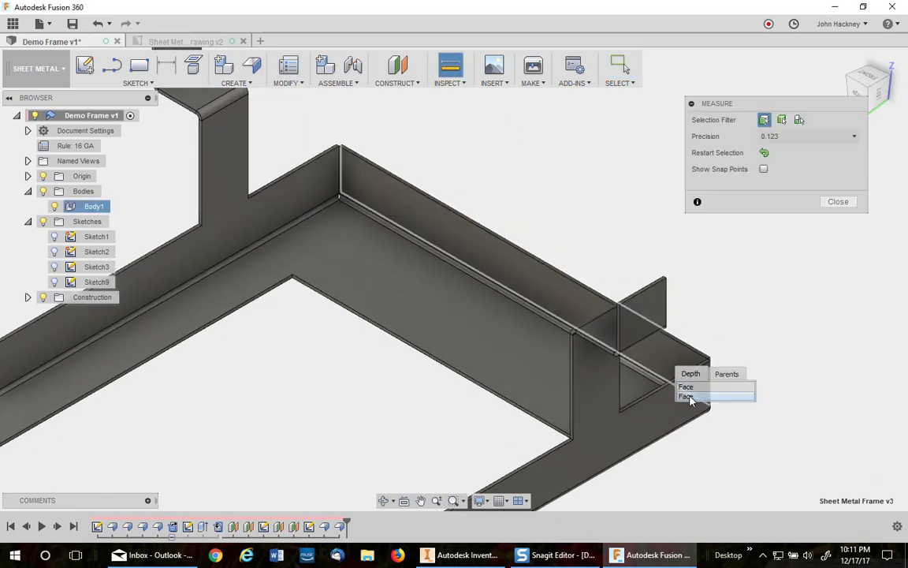
left_click(686, 396)
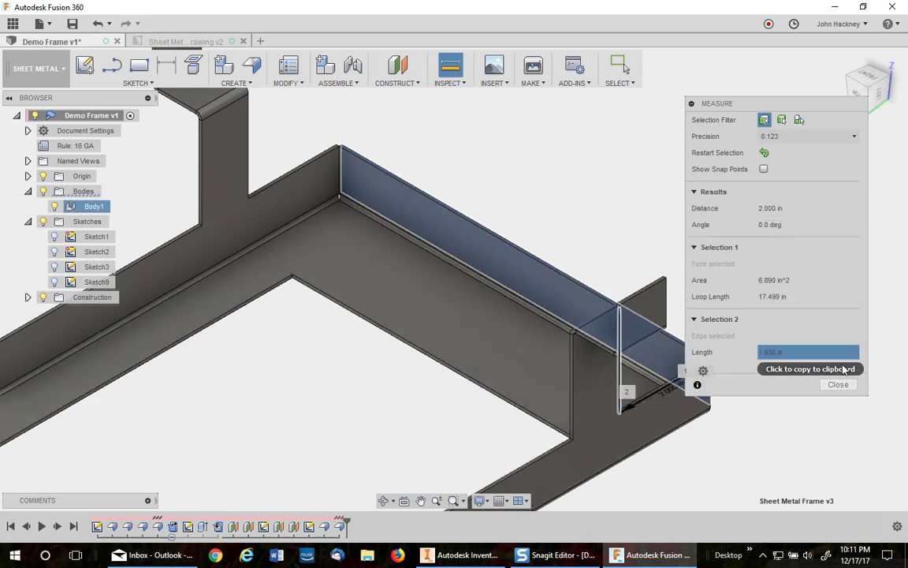
left_click(839, 384)
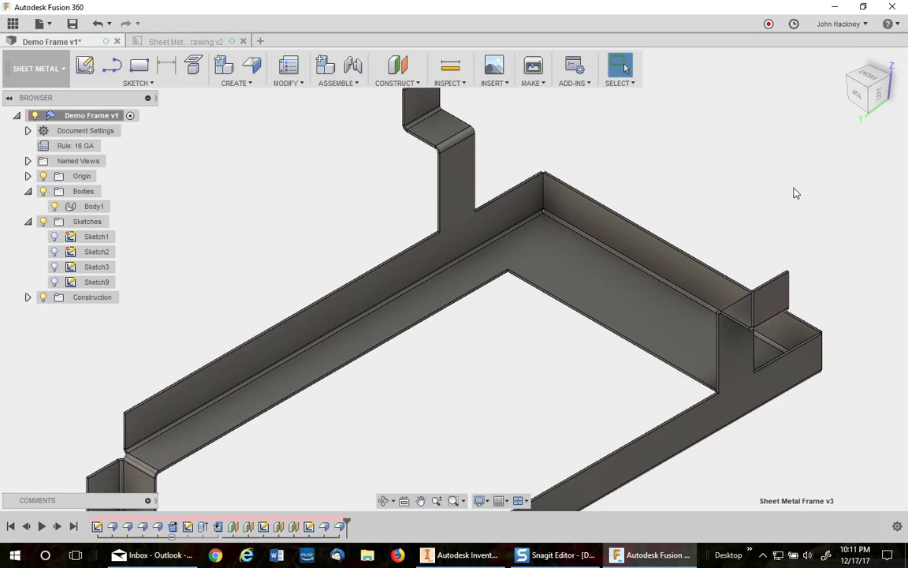
mouse_move(718, 170)
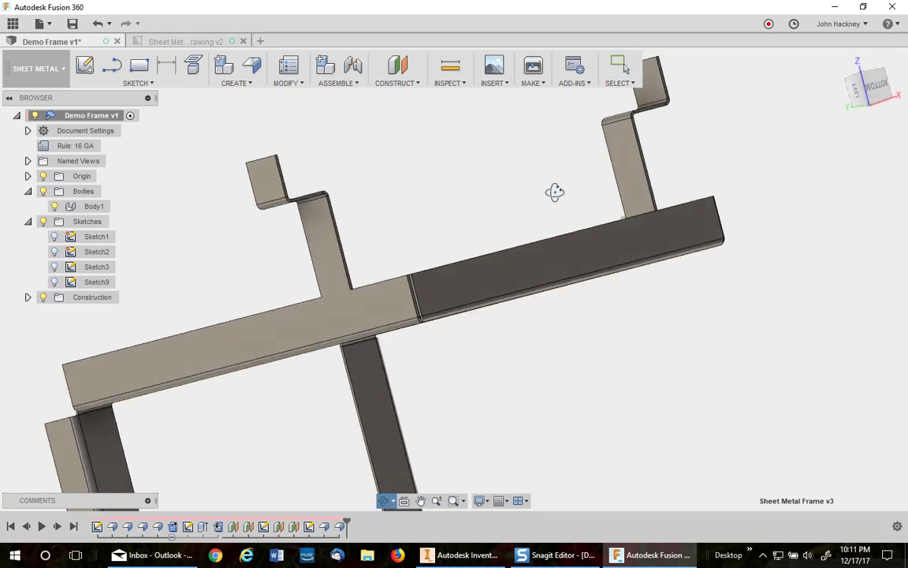
- Create an offset construction plane from a frame face for the next sketch
left_click(397, 69)
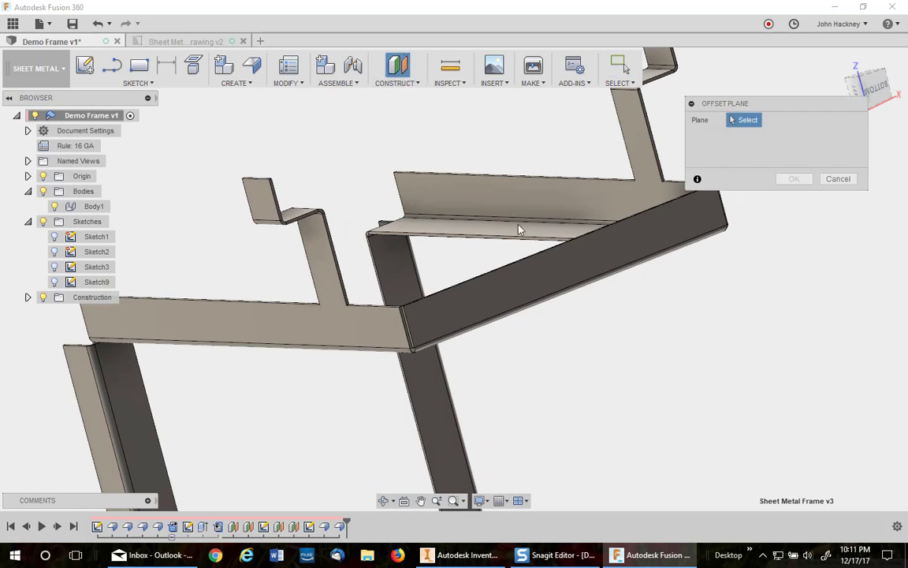
left_click(570, 265)
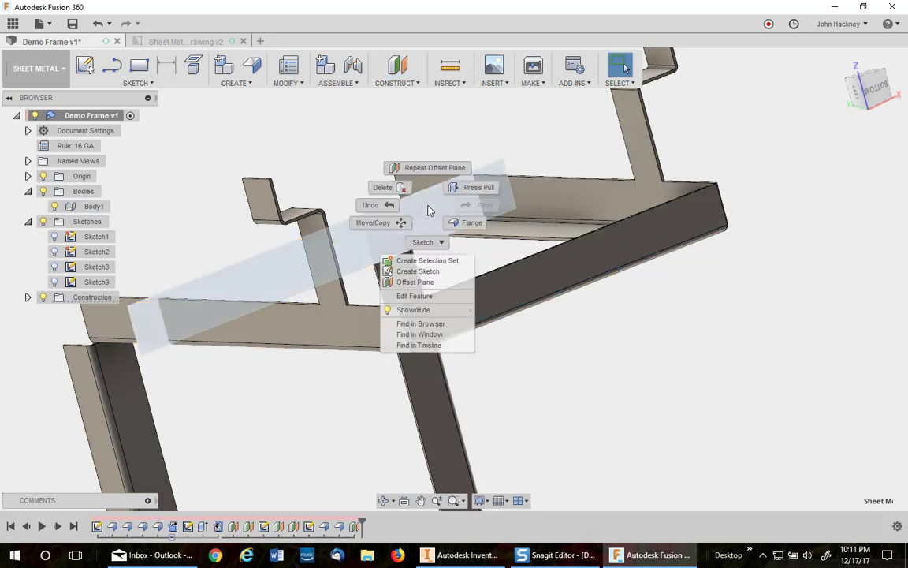
mouse_move(429, 271)
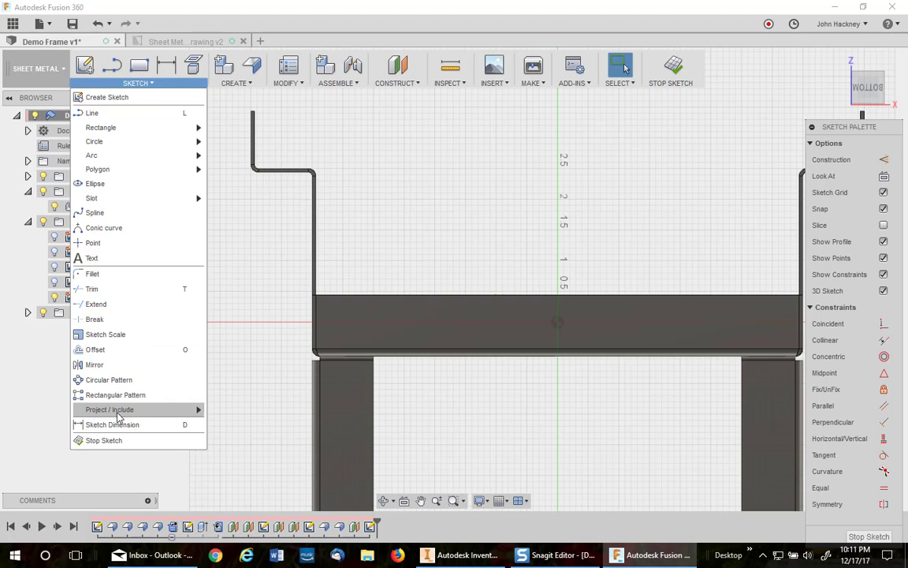
- Project the frame's profile edges into the new sketch
left_click(109, 410)
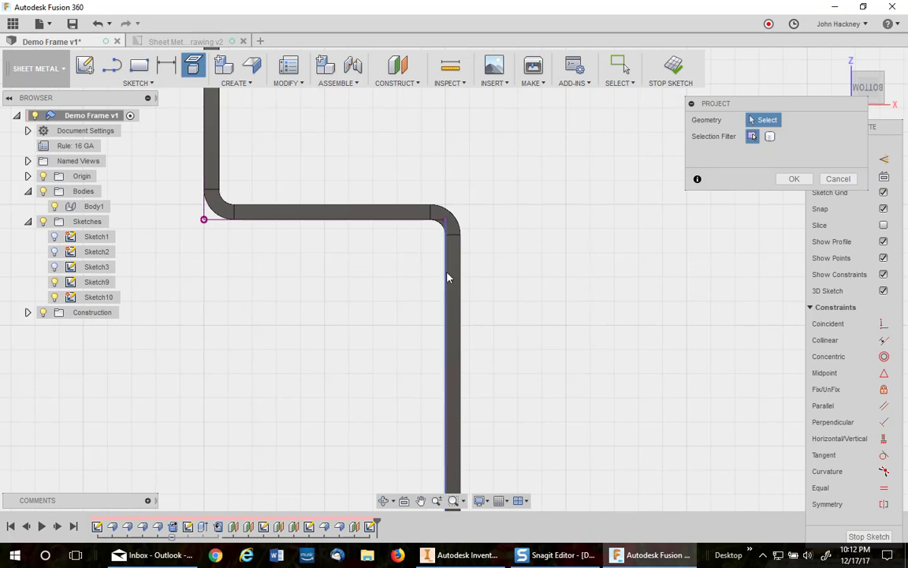
mouse_move(446, 285)
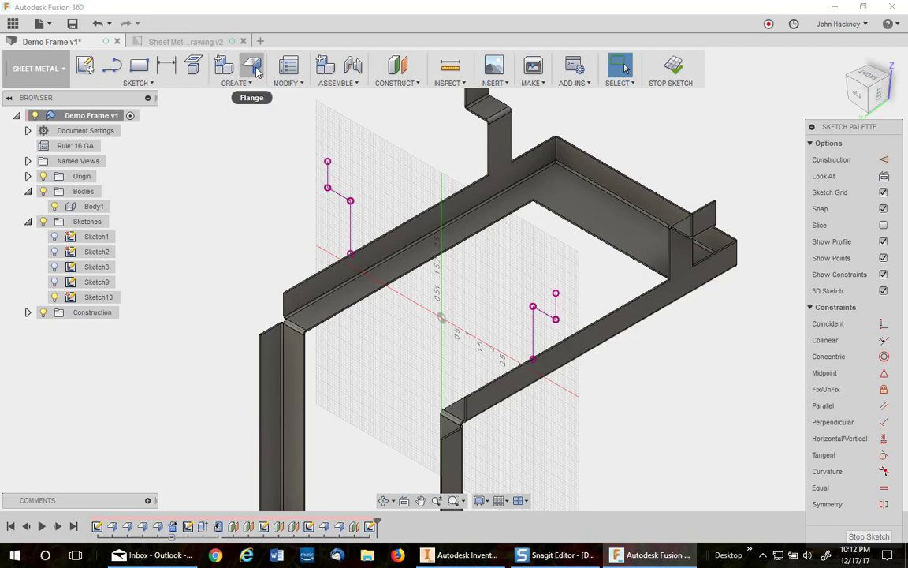
- Start a flange on the projected profile with thickness on Side 2 and Two Offset extent
left_click(252, 66)
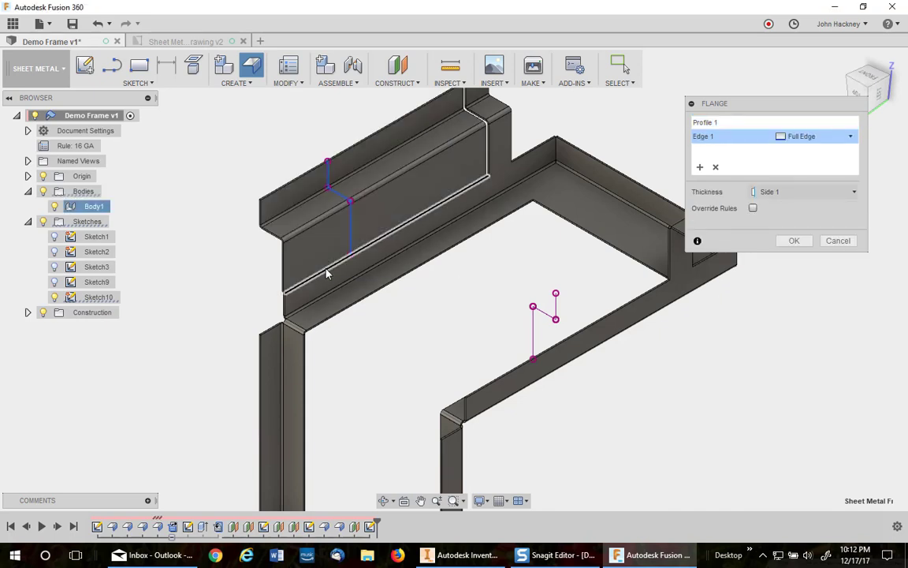
left_click(800, 192)
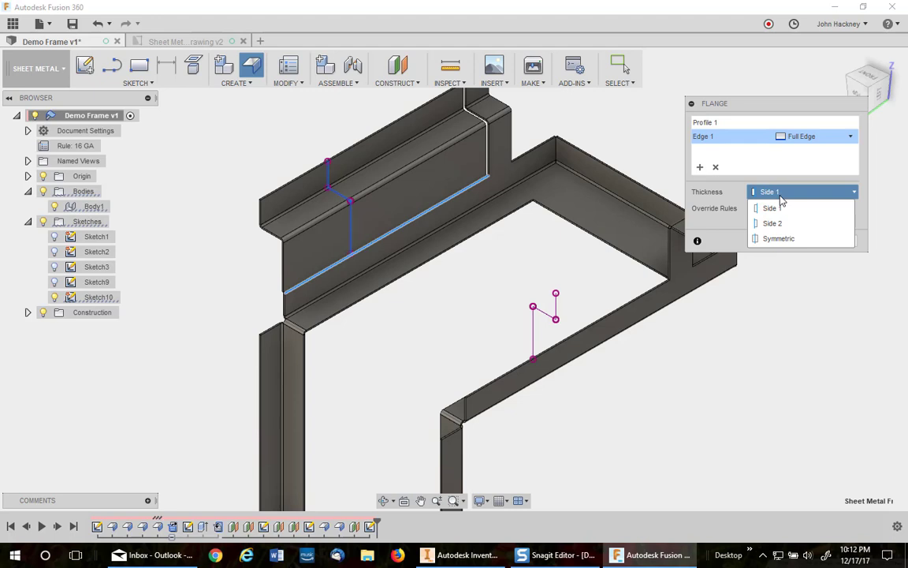
left_click(773, 223)
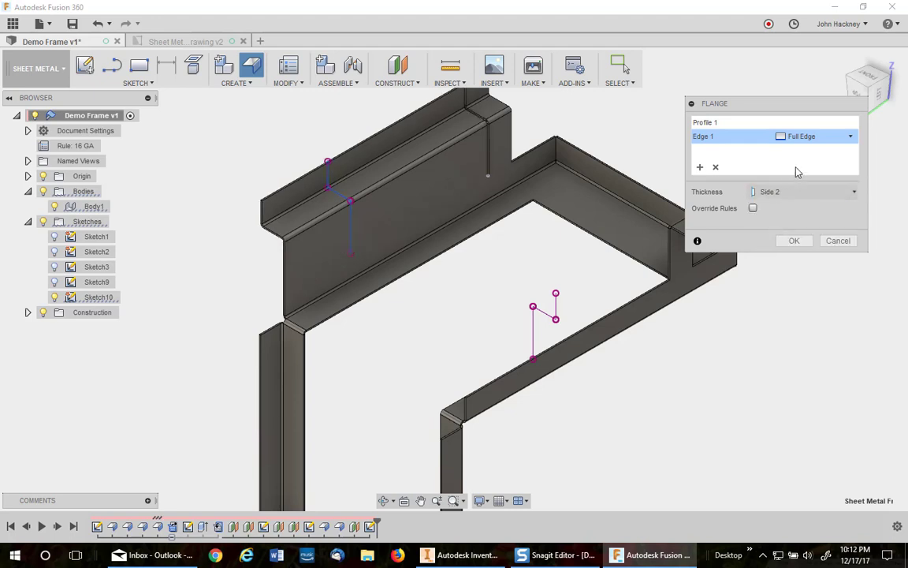
left_click(852, 135)
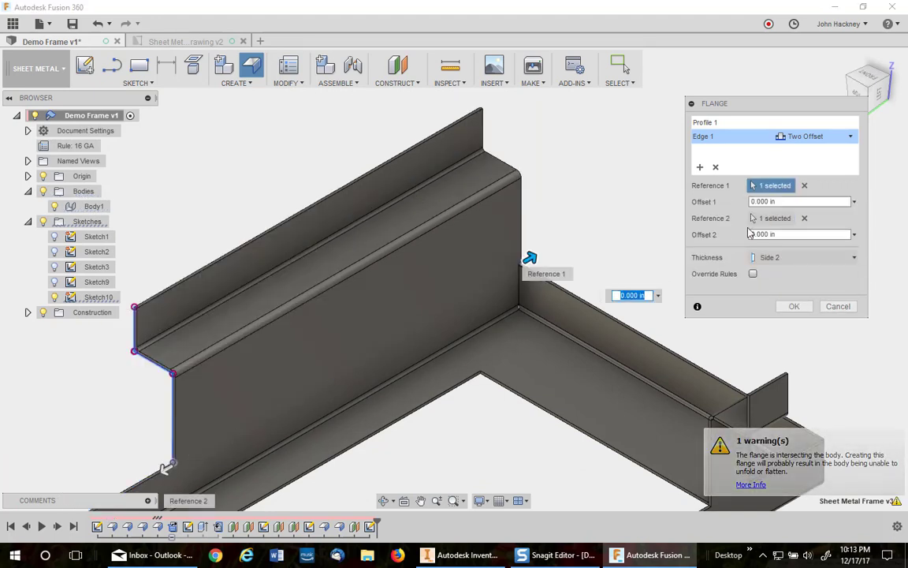
- Bound the tab flange with offsets of 1 and -9 for a one-inch tab
left_click(797, 234)
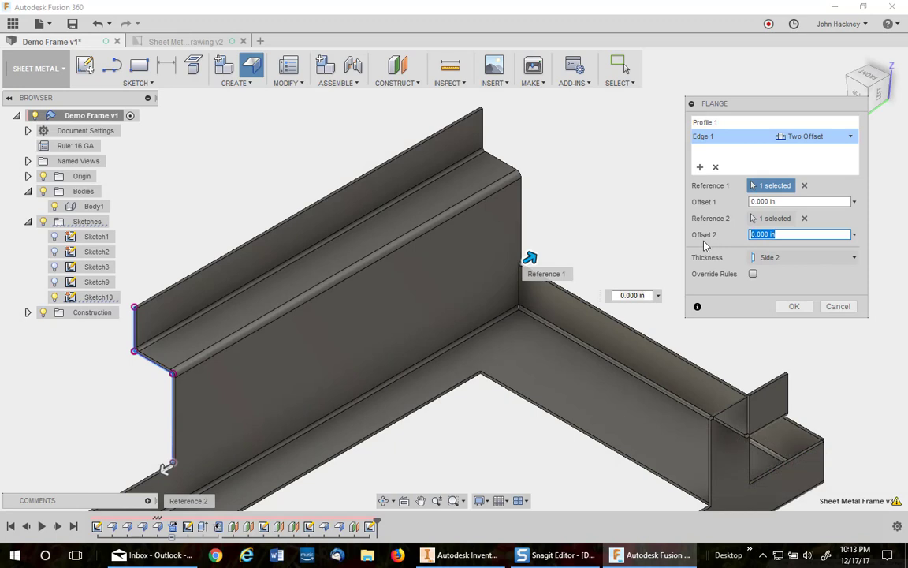
type("1")
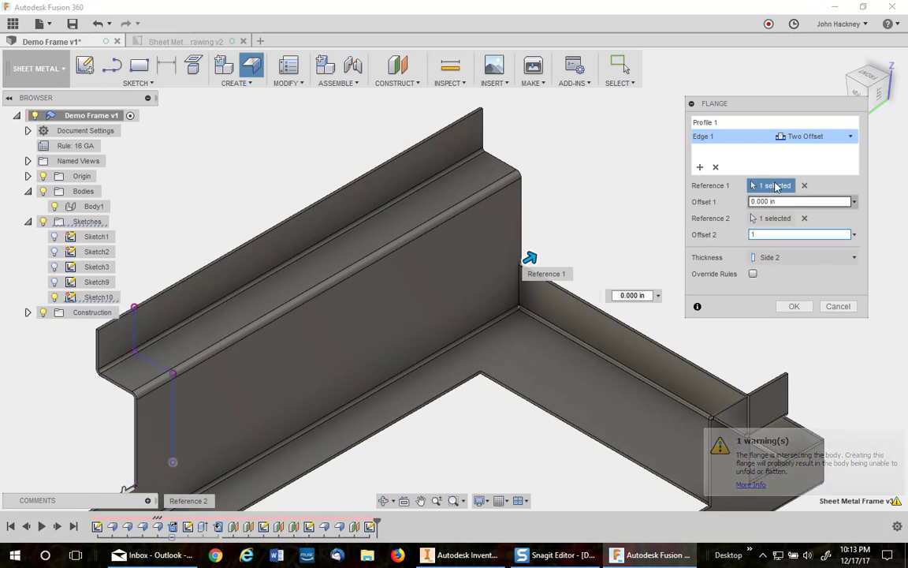
left_click(797, 202)
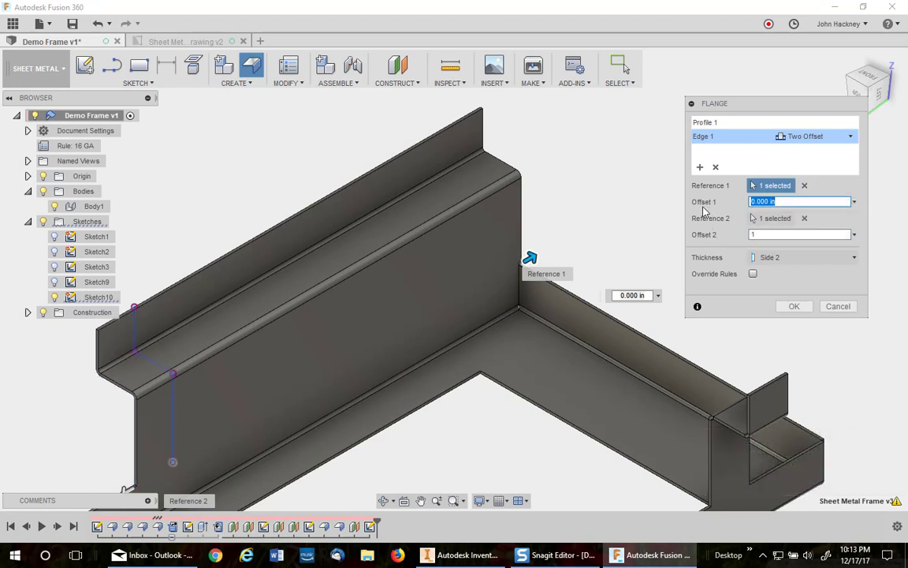
type("-9")
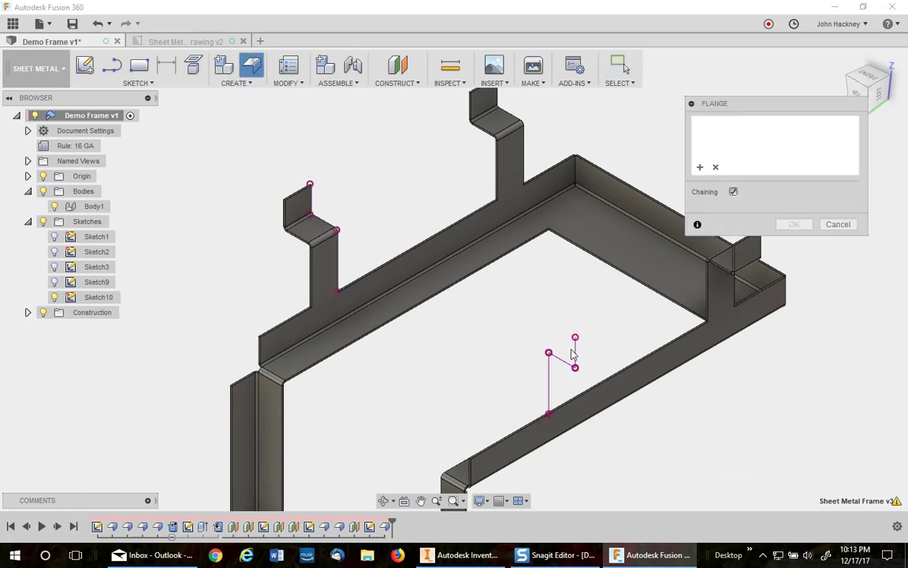
- Flange the next projected profile with Two Offset limits 1 and -9 and confirm the fourth tab
left_click(561, 376)
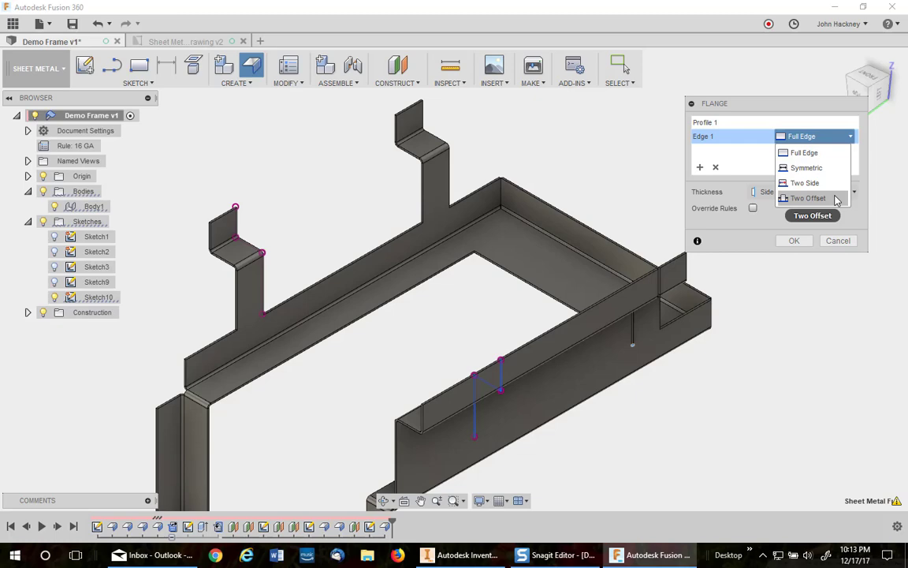
left_click(807, 199)
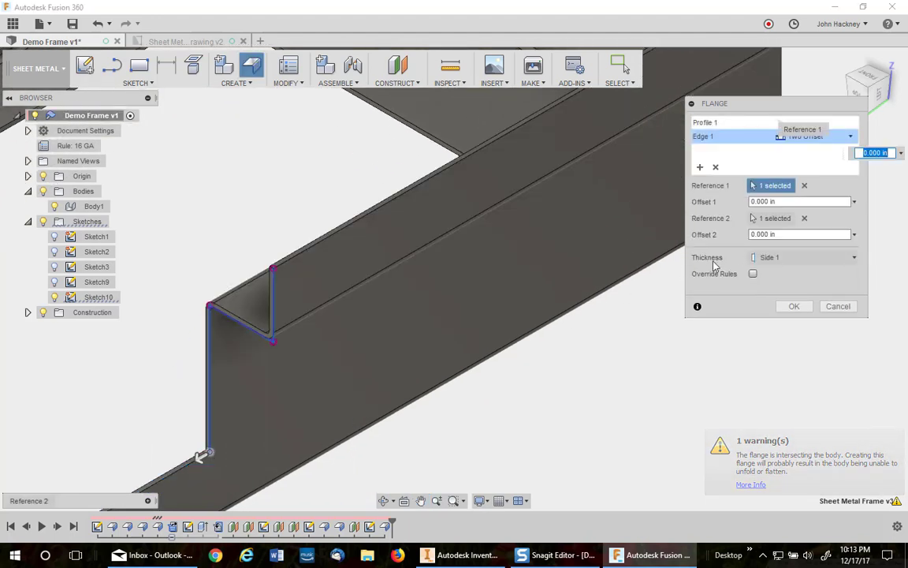
left_click(796, 234)
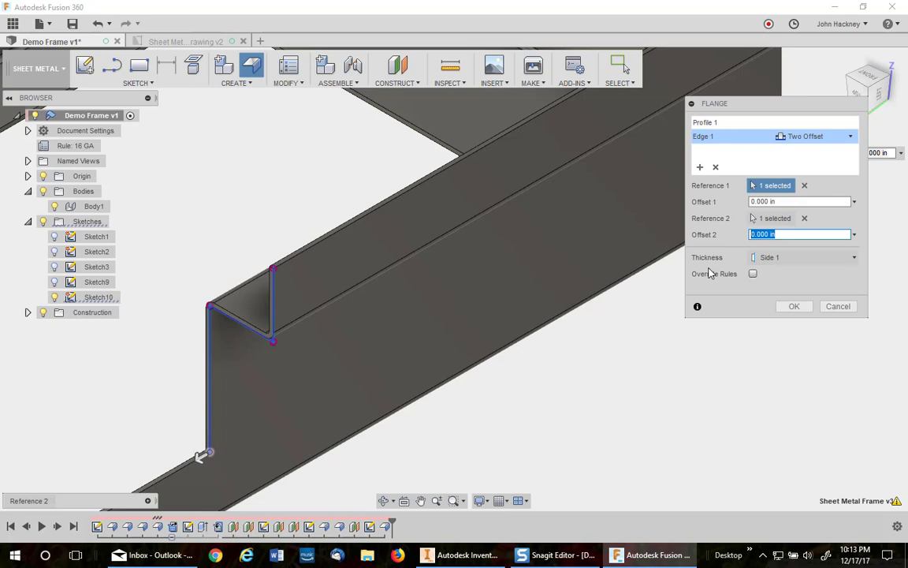
type("1")
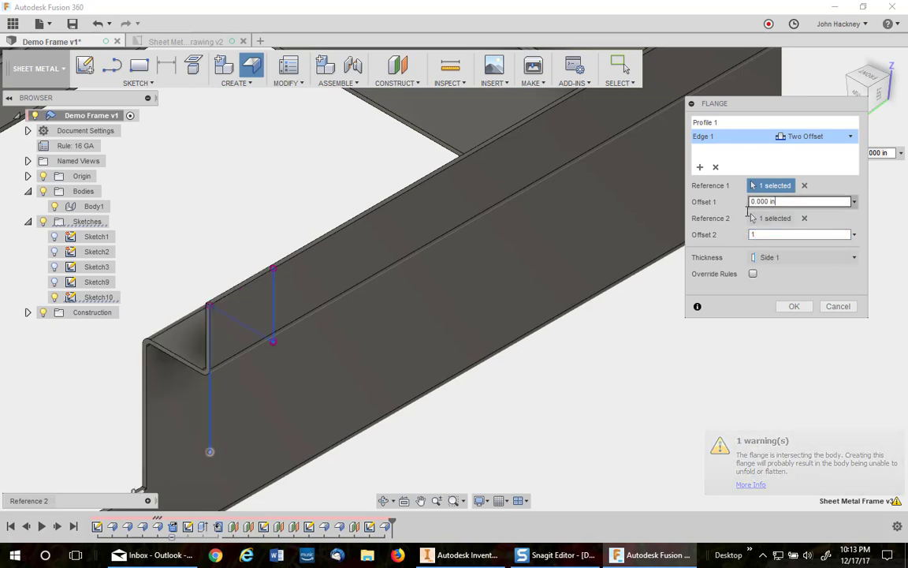
left_click(796, 201)
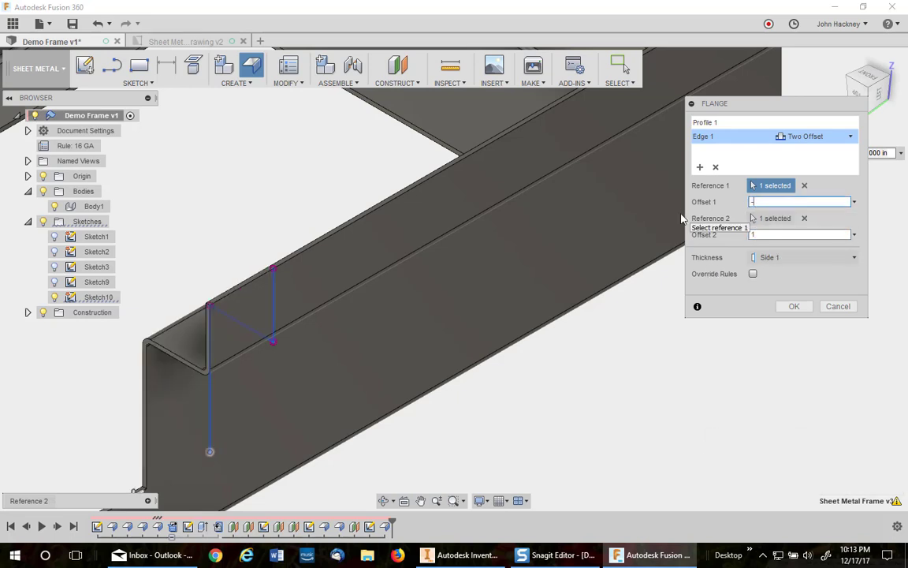
type("-9")
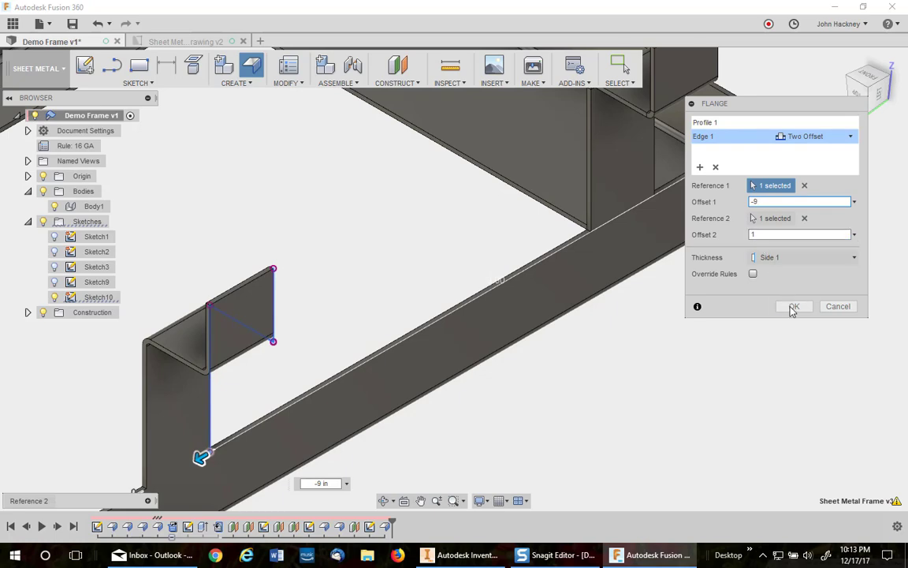
left_click(795, 306)
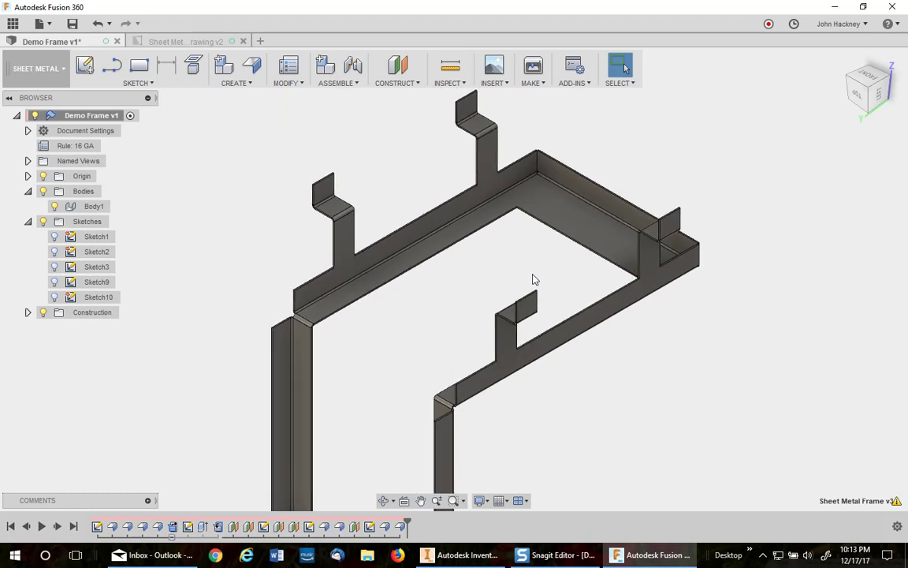
mouse_move(434, 314)
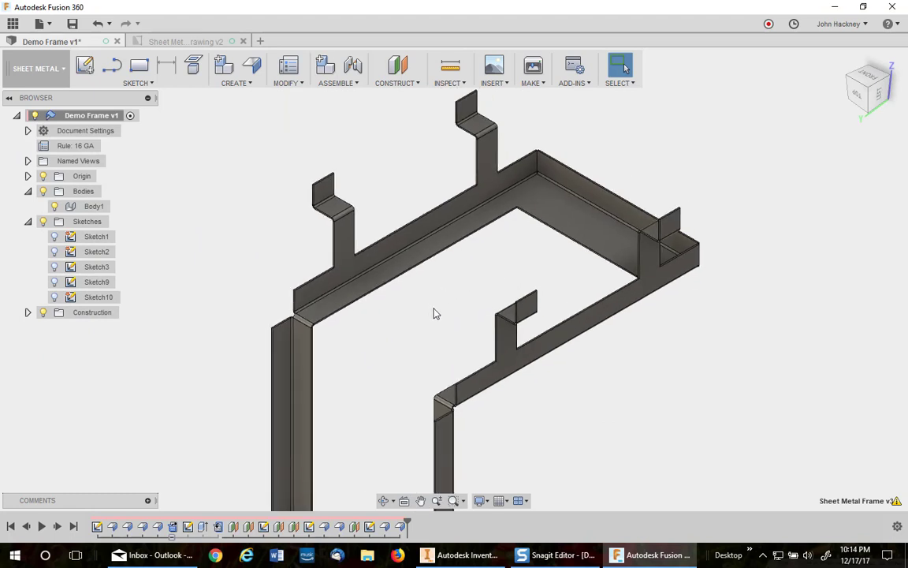